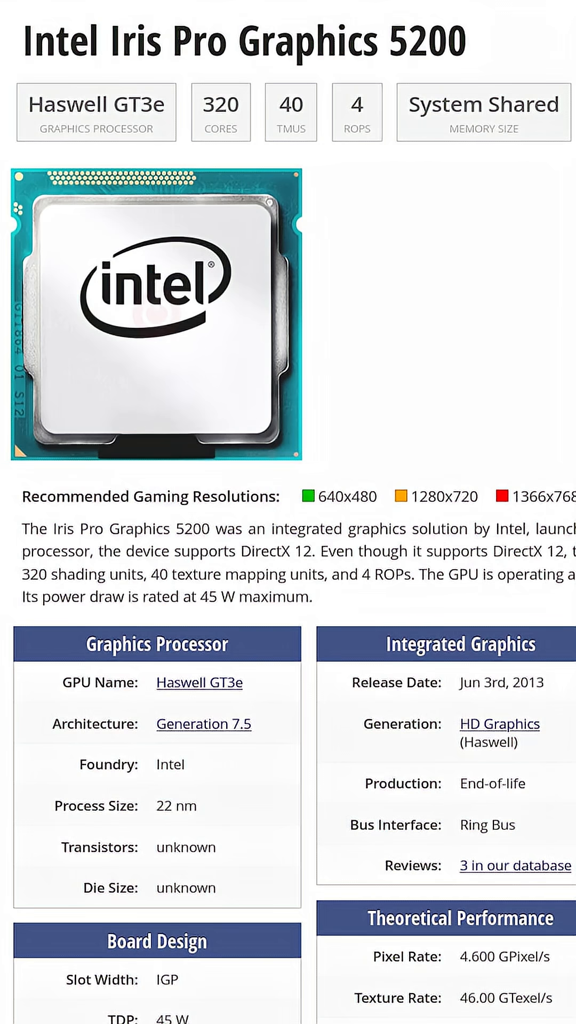
pyautogui.scroll(-3)
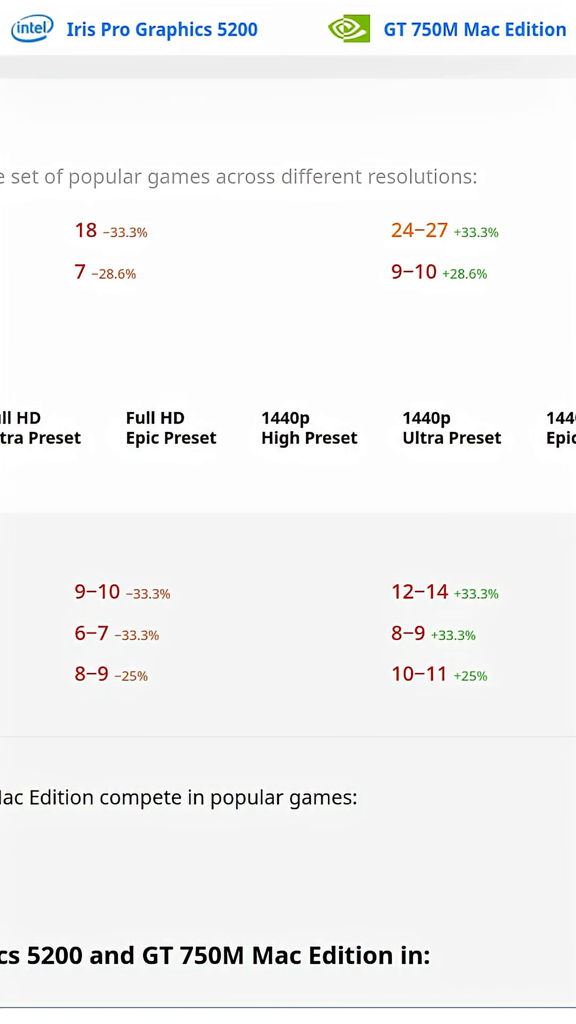